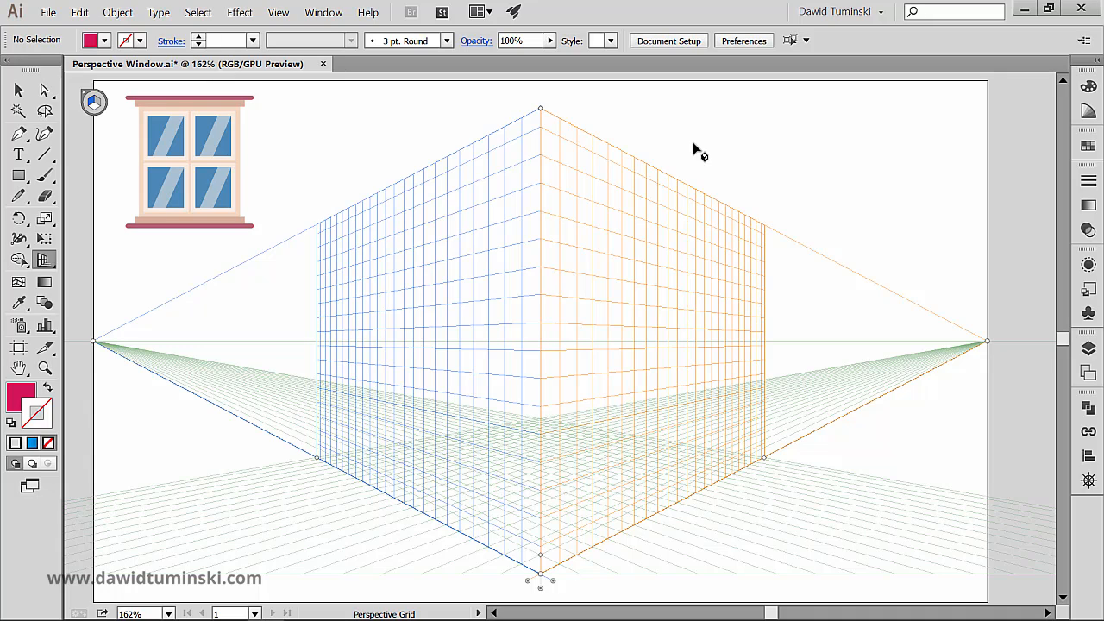
{"action": "mouse_move", "coordinate": [424, 138]}
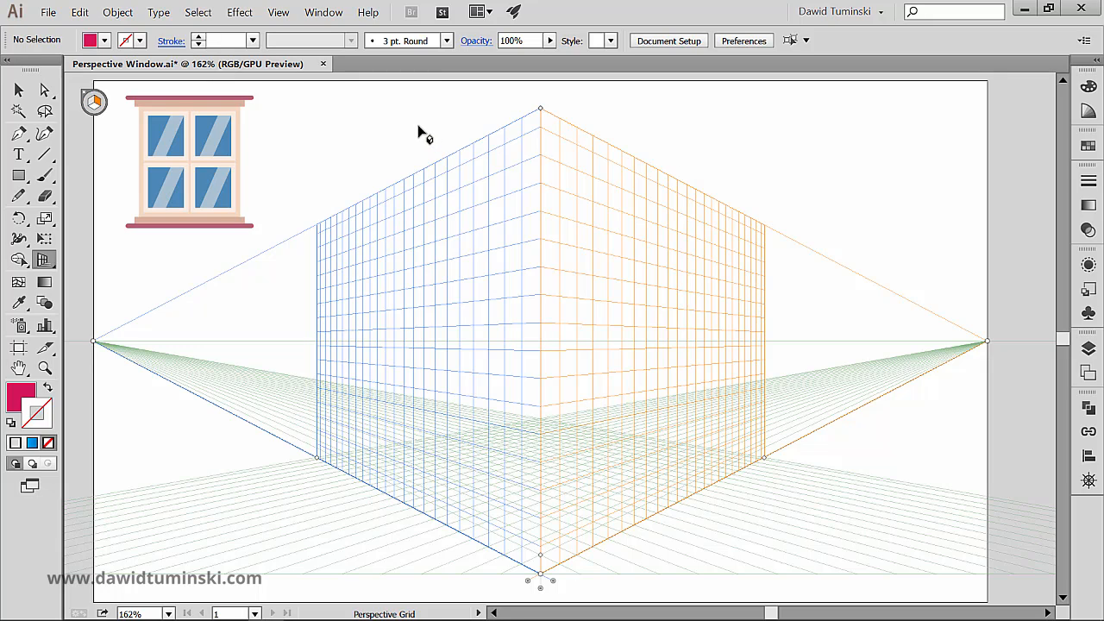
{"action": "mouse_move", "coordinate": [411, 138]}
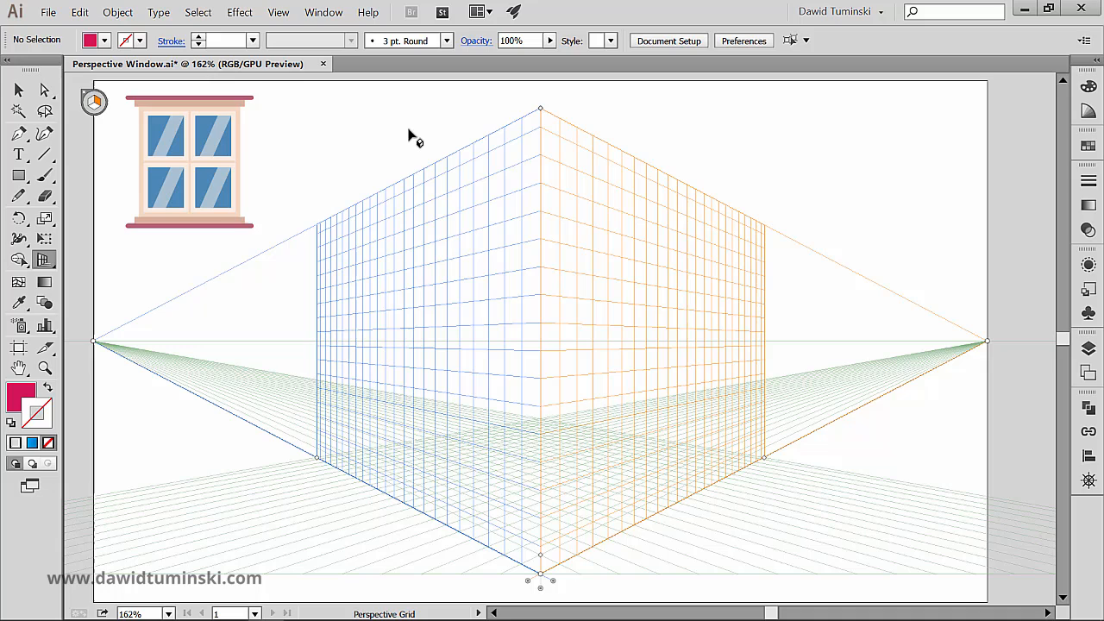
{"action": "mouse_move", "coordinate": [207, 163]}
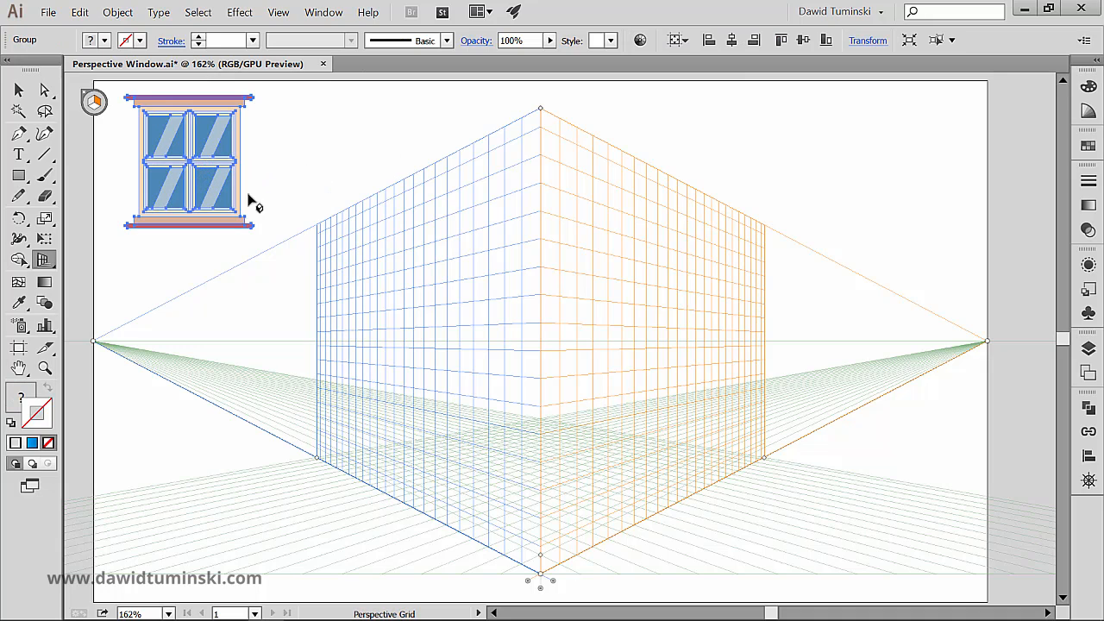
{"action": "mouse_move", "coordinate": [609, 268]}
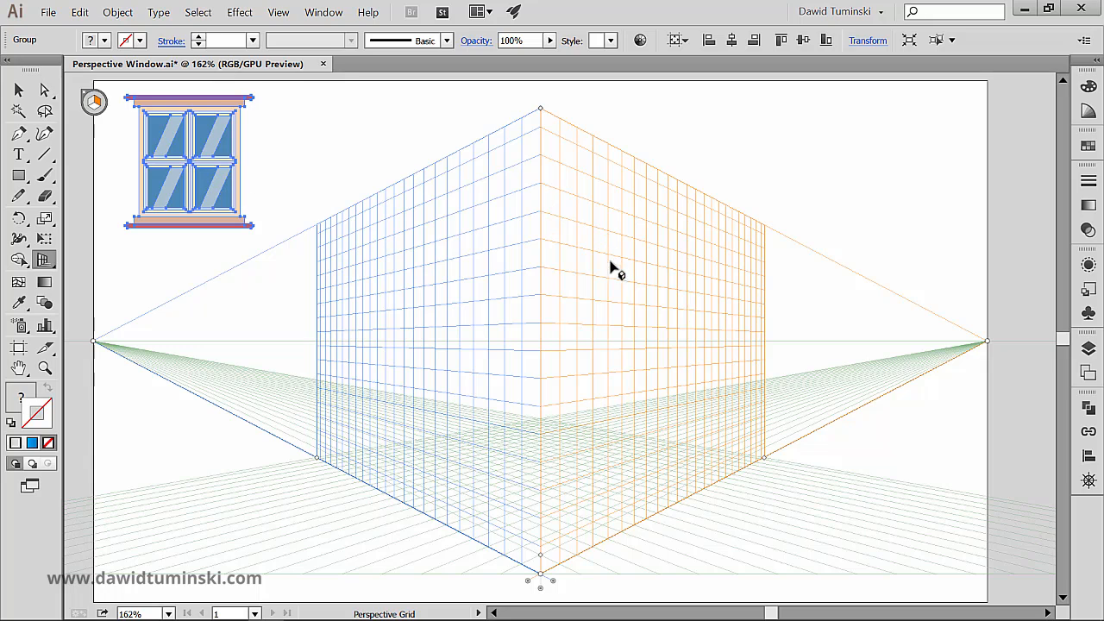
{"action": "mouse_move", "coordinate": [267, 190]}
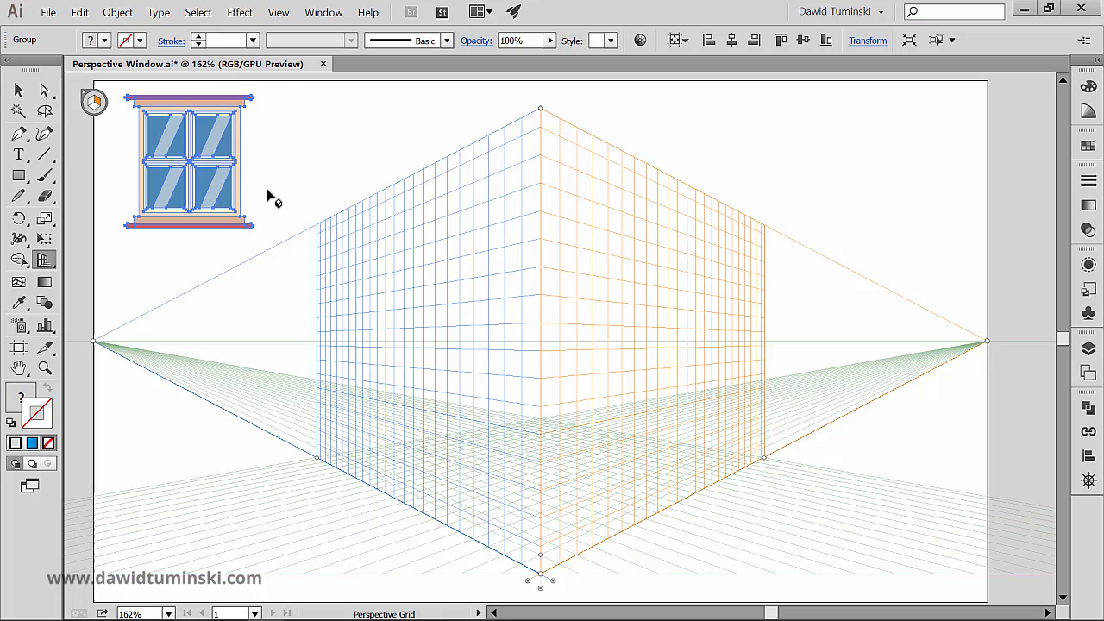
{"action": "mouse_move", "coordinate": [110, 260]}
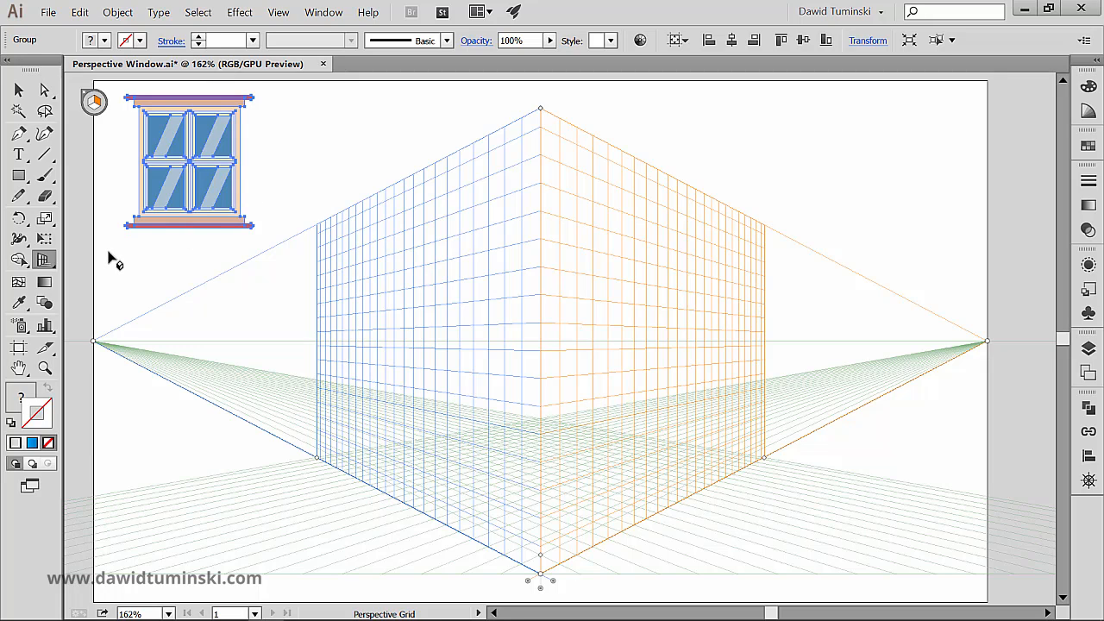
{"action": "mouse_move", "coordinate": [103, 266]}
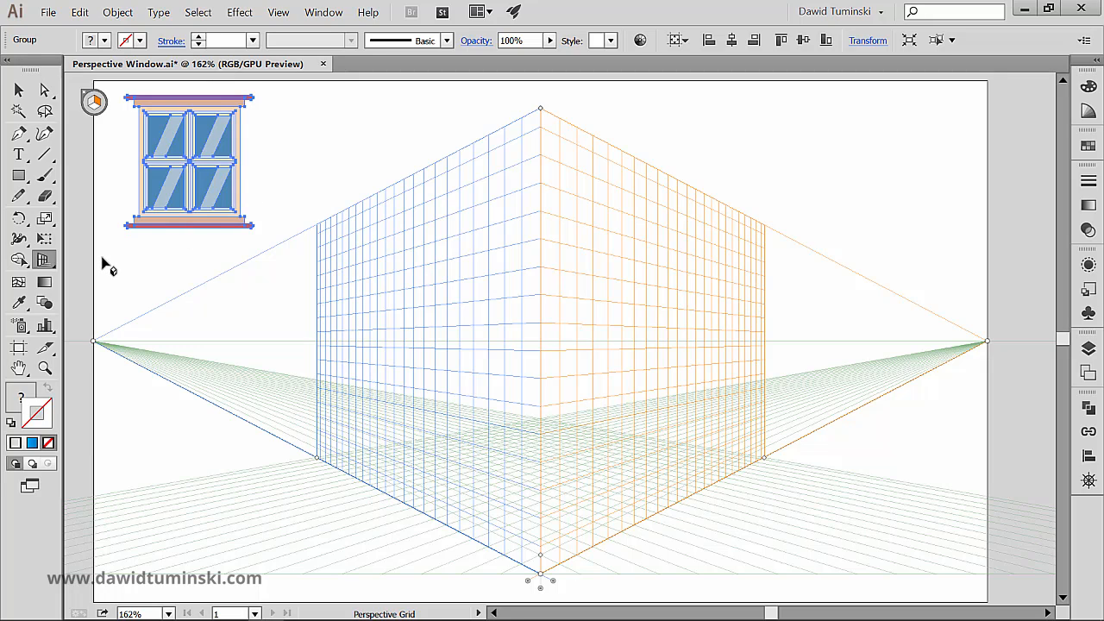
Switch to the Perspective Selection tool and move the window onto the right wall plane
{"action": "left_click", "coordinate": [45, 258]}
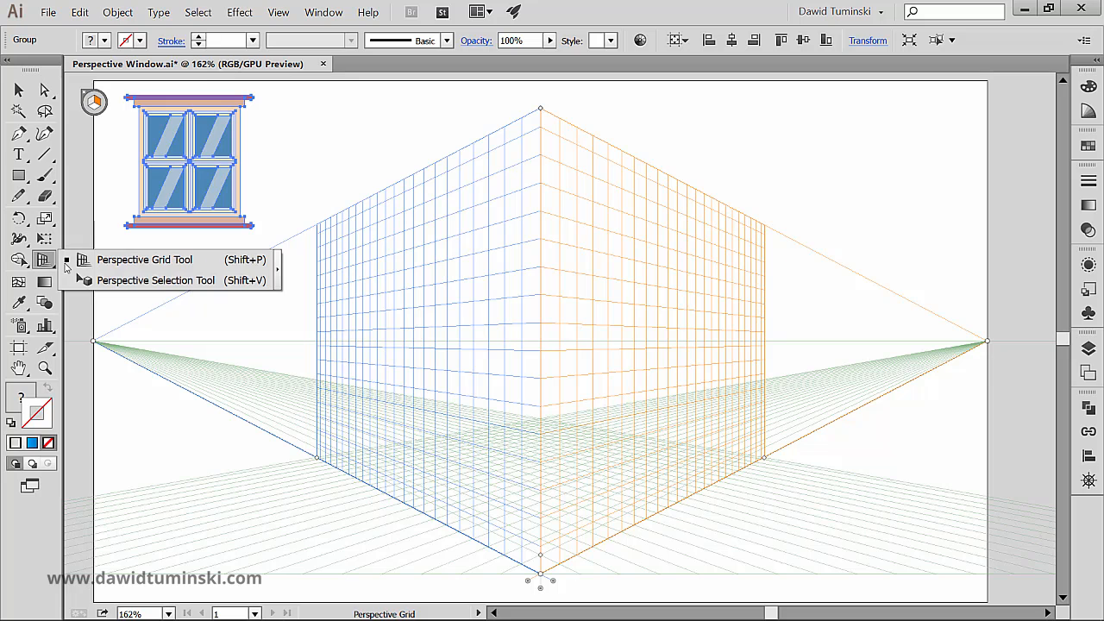
{"action": "left_click", "coordinate": [155, 279]}
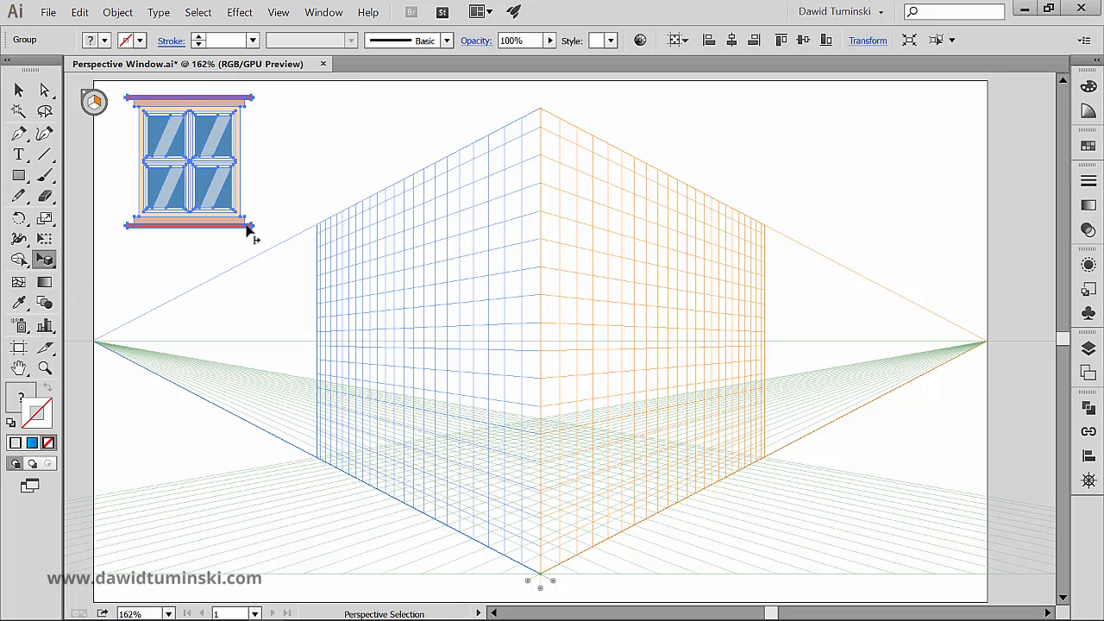
{"action": "left_click_drag", "start_coordinate": [187, 162], "coordinate": [544, 276]}
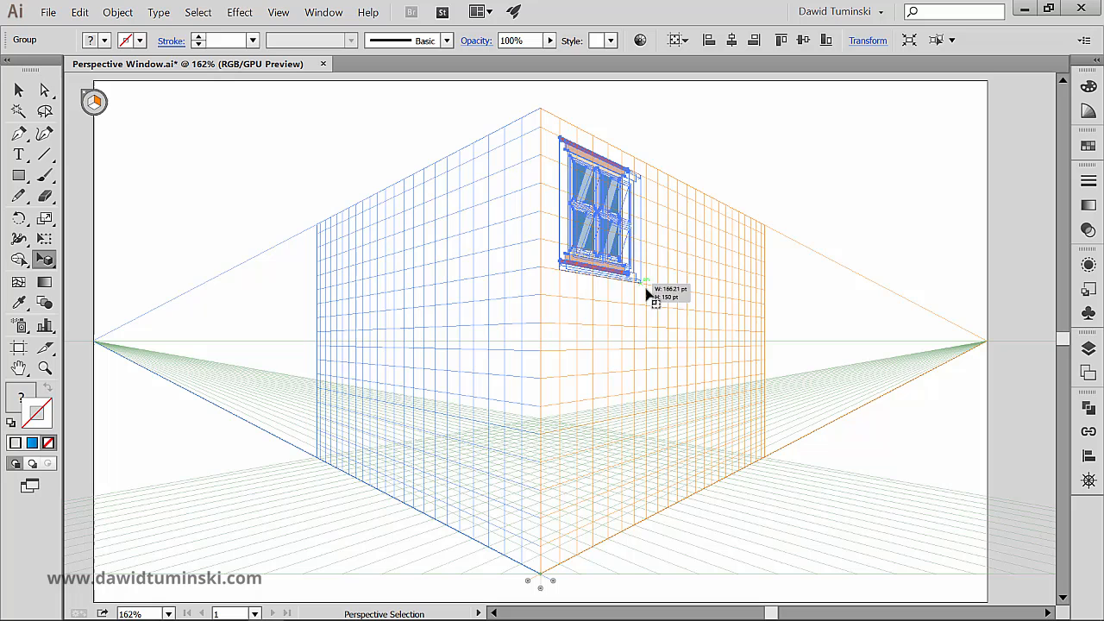
Alt-drag copies along the right wall to form two rows of three windows
{"action": "left_click_drag", "start_coordinate": [652, 297], "coordinate": [694, 336]}
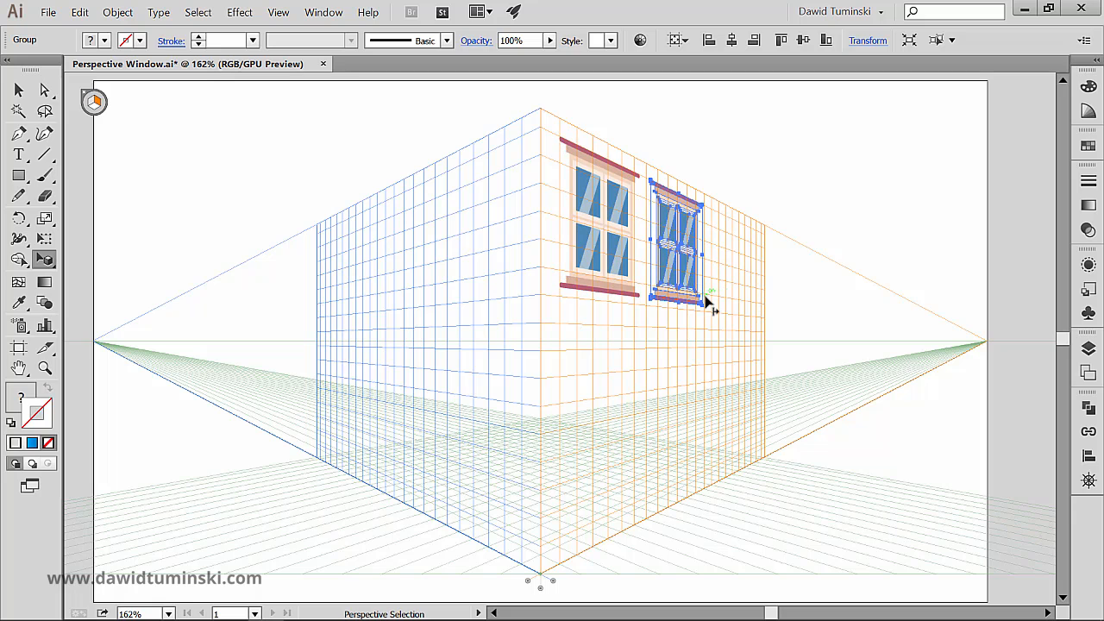
{"action": "left_click_drag", "start_coordinate": [676, 250], "coordinate": [716, 259]}
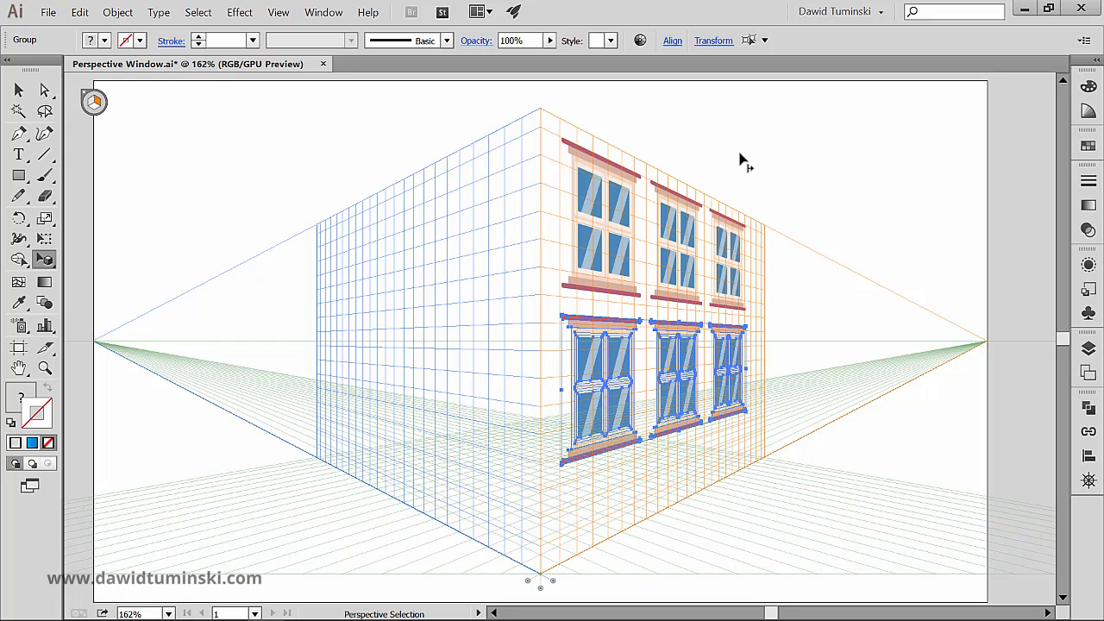
{"action": "mouse_move", "coordinate": [692, 159]}
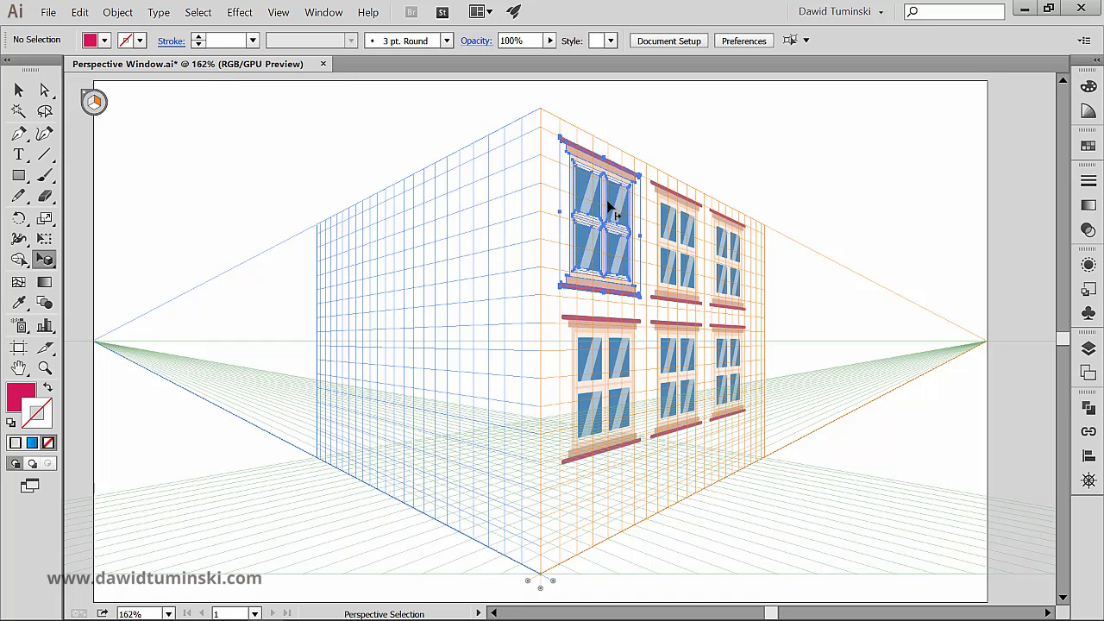
Drag the top-left window off the right wall and place it on the left wall near the corner
{"action": "left_click_drag", "start_coordinate": [604, 207], "coordinate": [591, 216]}
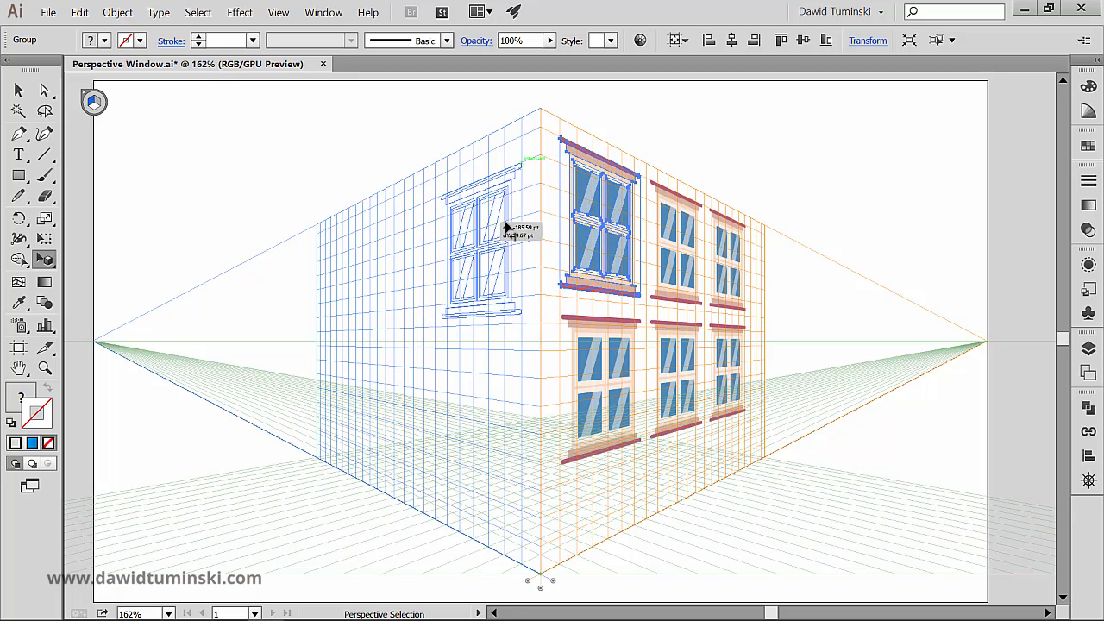
{"action": "left_click_drag", "start_coordinate": [504, 228], "coordinate": [445, 228]}
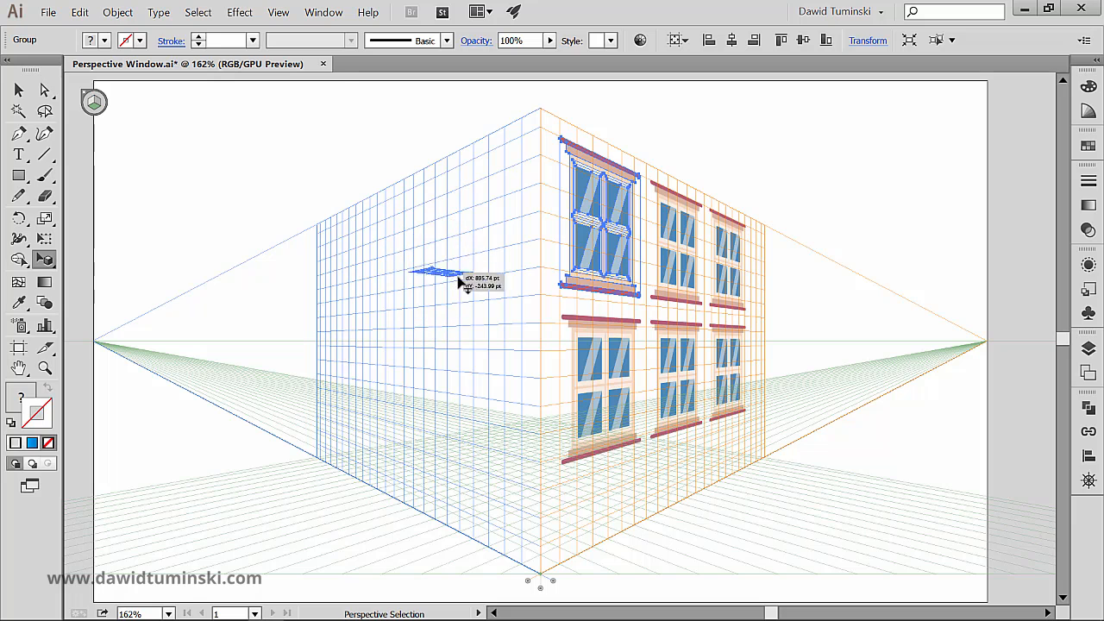
{"action": "left_click_drag", "start_coordinate": [440, 276], "coordinate": [241, 164]}
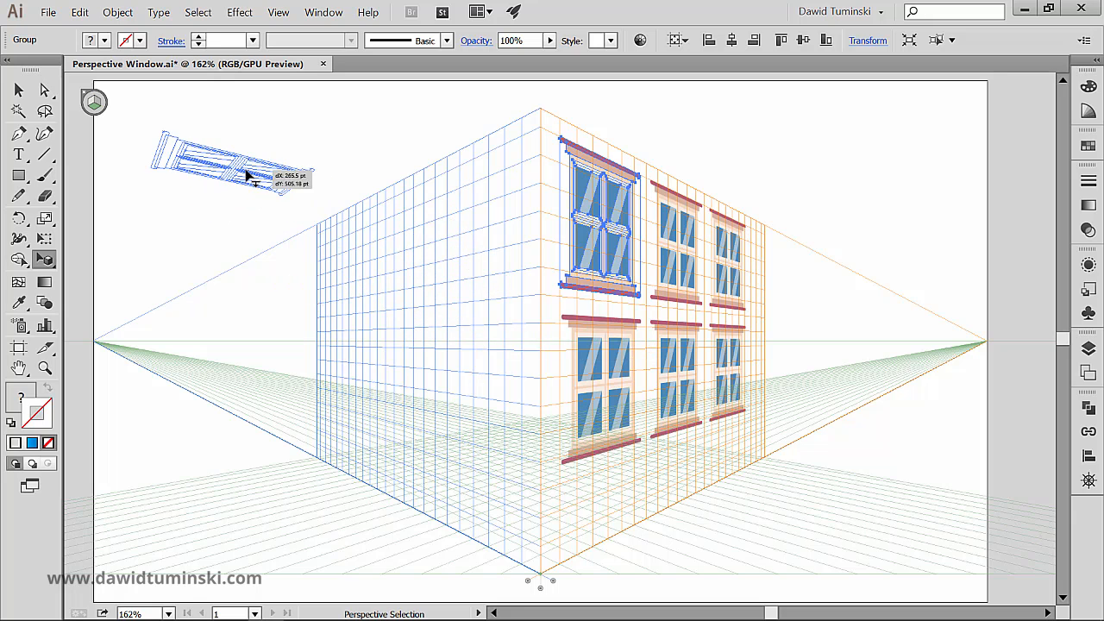
{"action": "left_click_drag", "start_coordinate": [233, 164], "coordinate": [401, 285]}
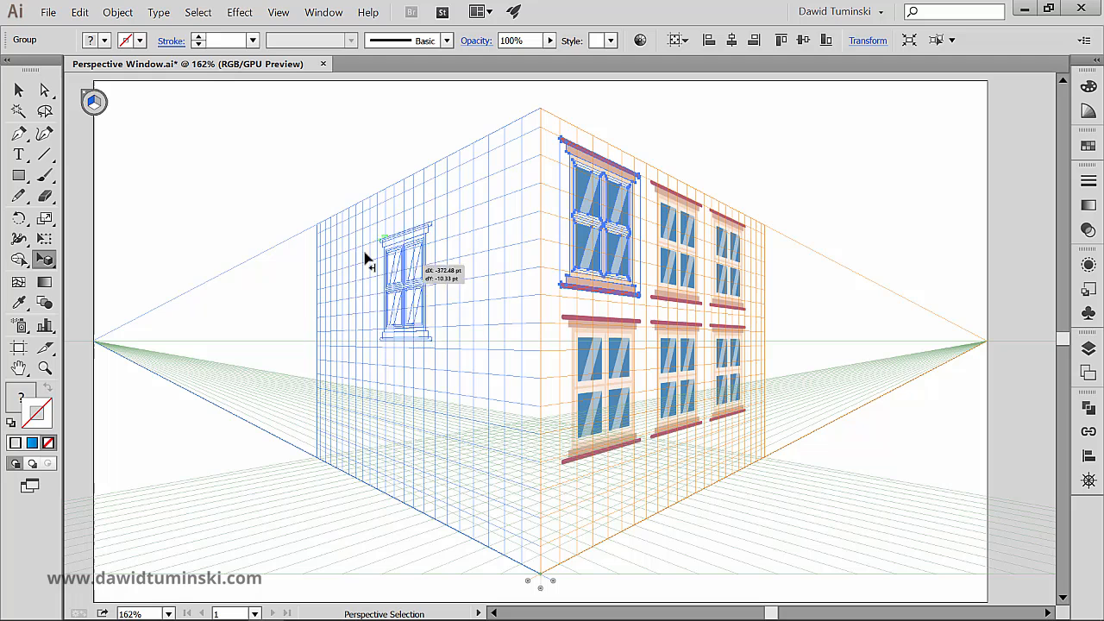
{"action": "left_click_drag", "start_coordinate": [405, 276], "coordinate": [470, 336]}
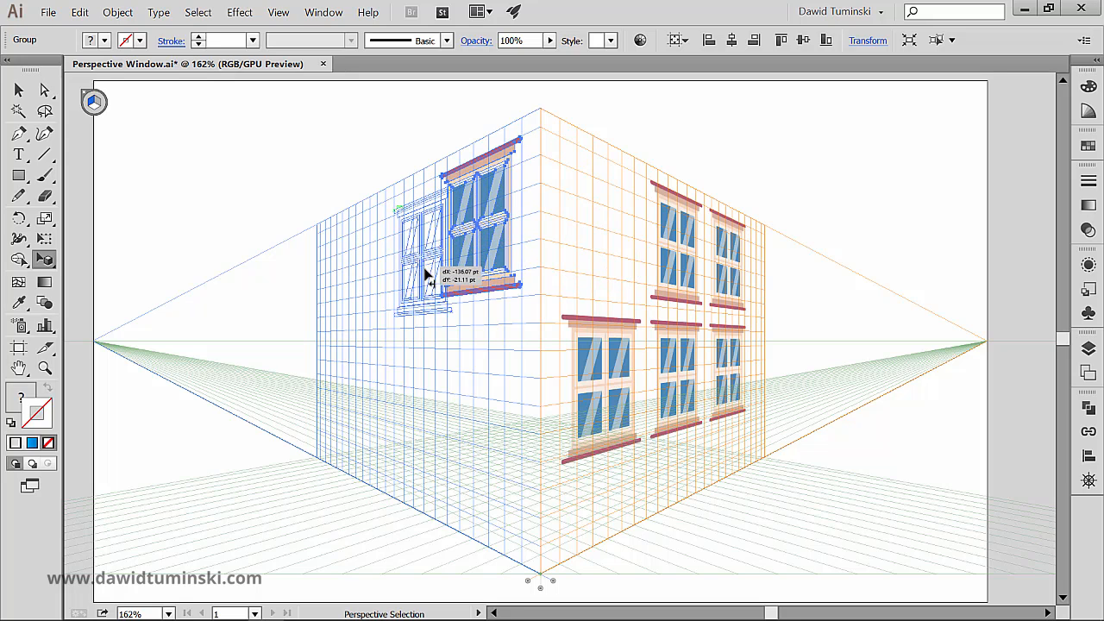
Nudge the left-wall window up to upper-floor height and settle it beside the building corner
{"action": "left_click_drag", "start_coordinate": [423, 272], "coordinate": [412, 285]}
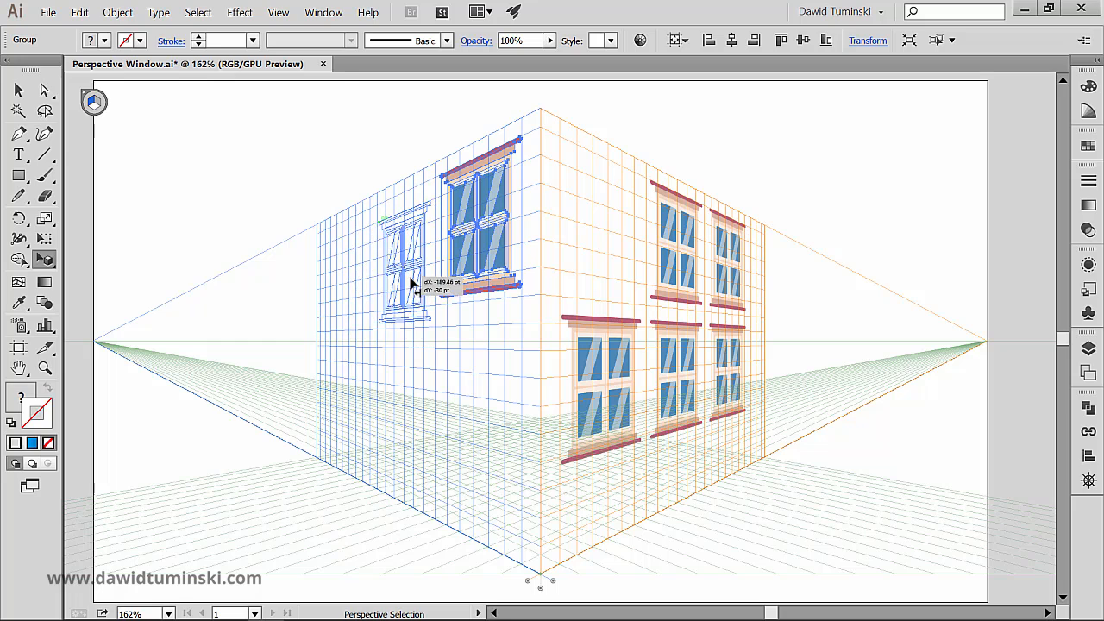
{"action": "left_click", "coordinate": [117, 12]}
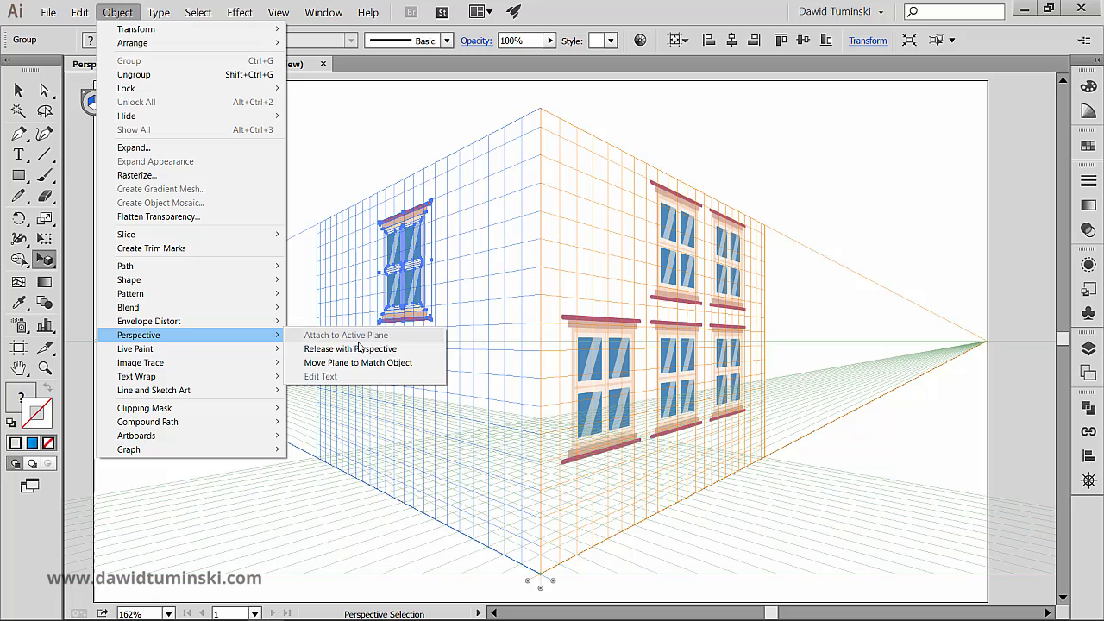
{"action": "mouse_move", "coordinate": [418, 233]}
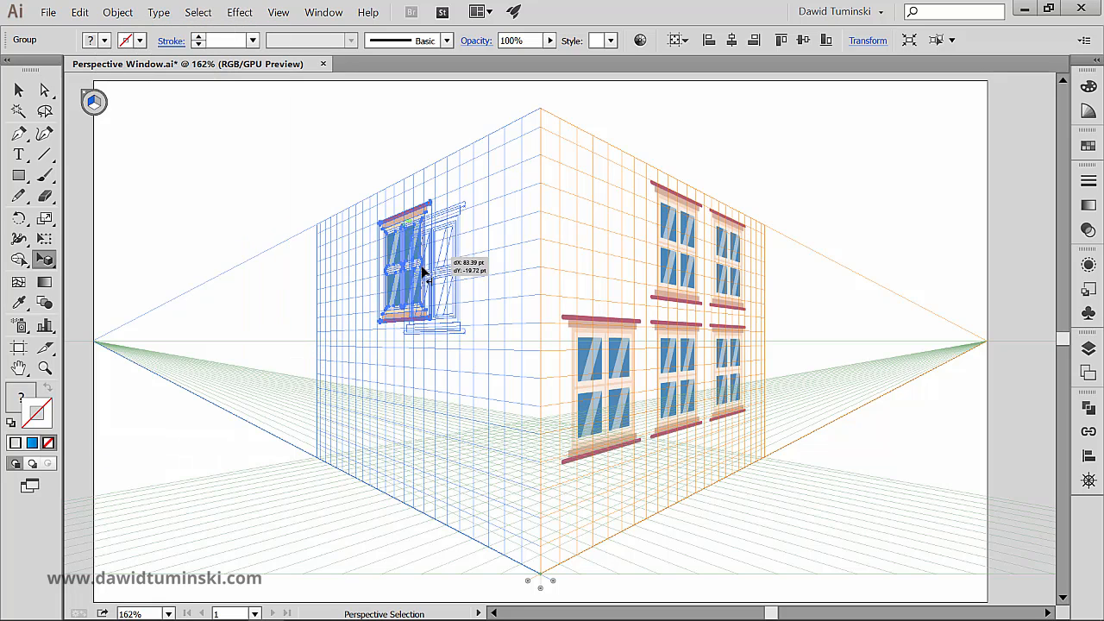
{"action": "left_click_drag", "start_coordinate": [418, 272], "coordinate": [393, 331]}
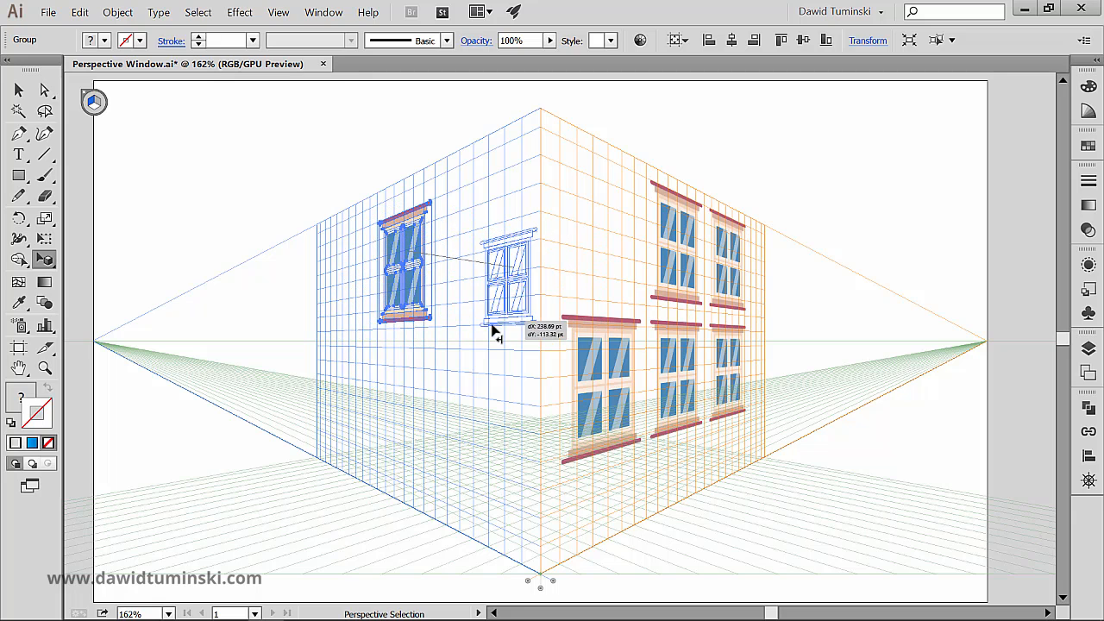
{"action": "left_click_drag", "start_coordinate": [509, 272], "coordinate": [466, 267]}
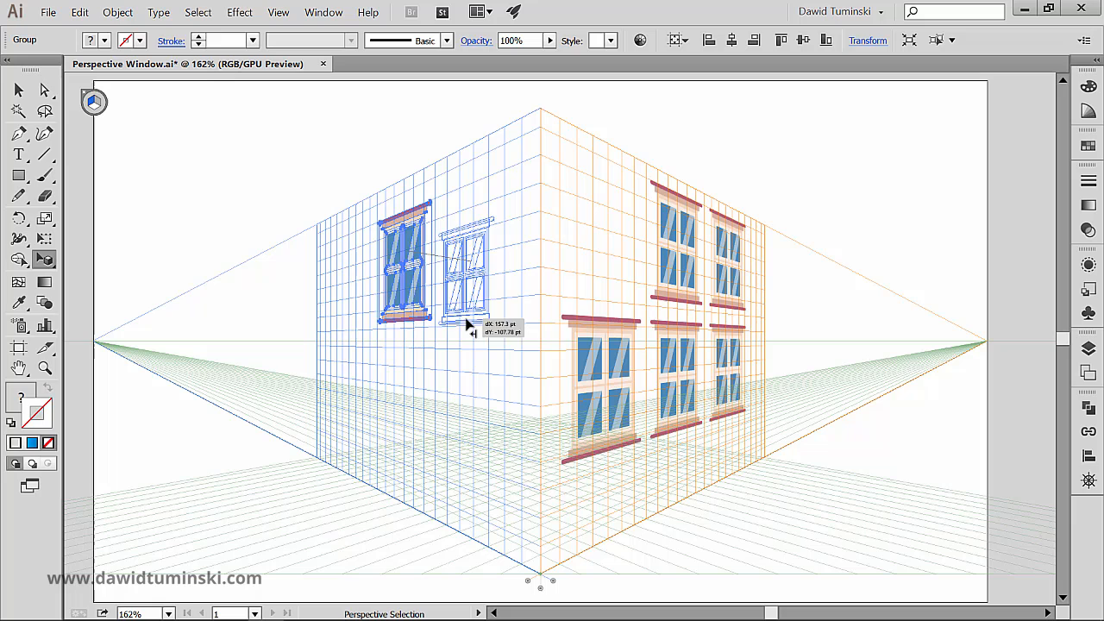
{"action": "left_click_drag", "start_coordinate": [466, 273], "coordinate": [521, 276]}
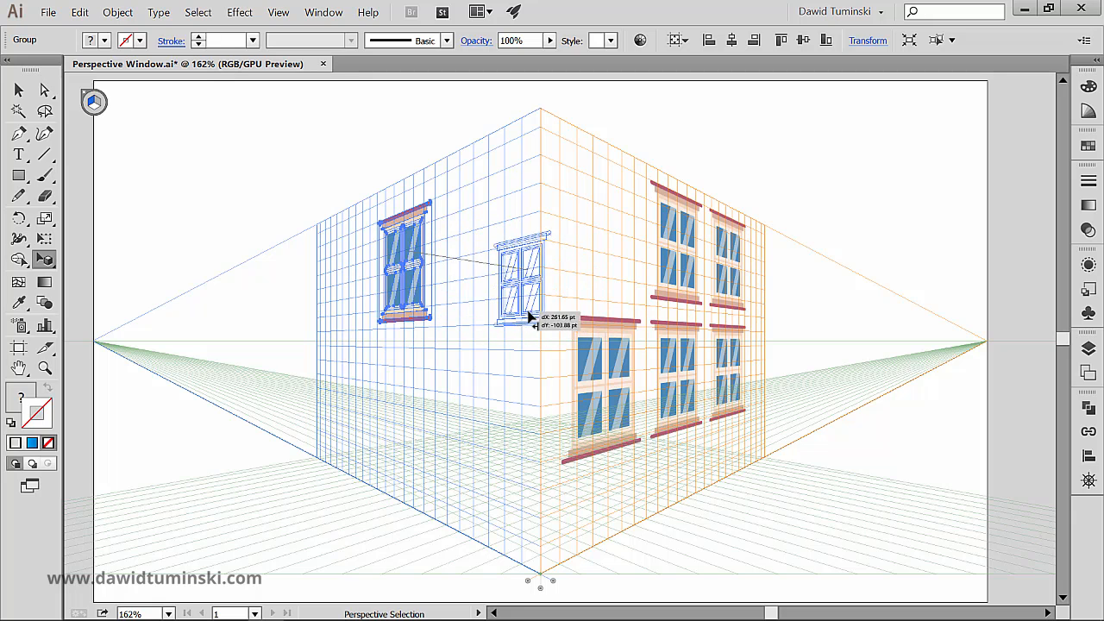
{"action": "left_click_drag", "start_coordinate": [521, 276], "coordinate": [465, 268]}
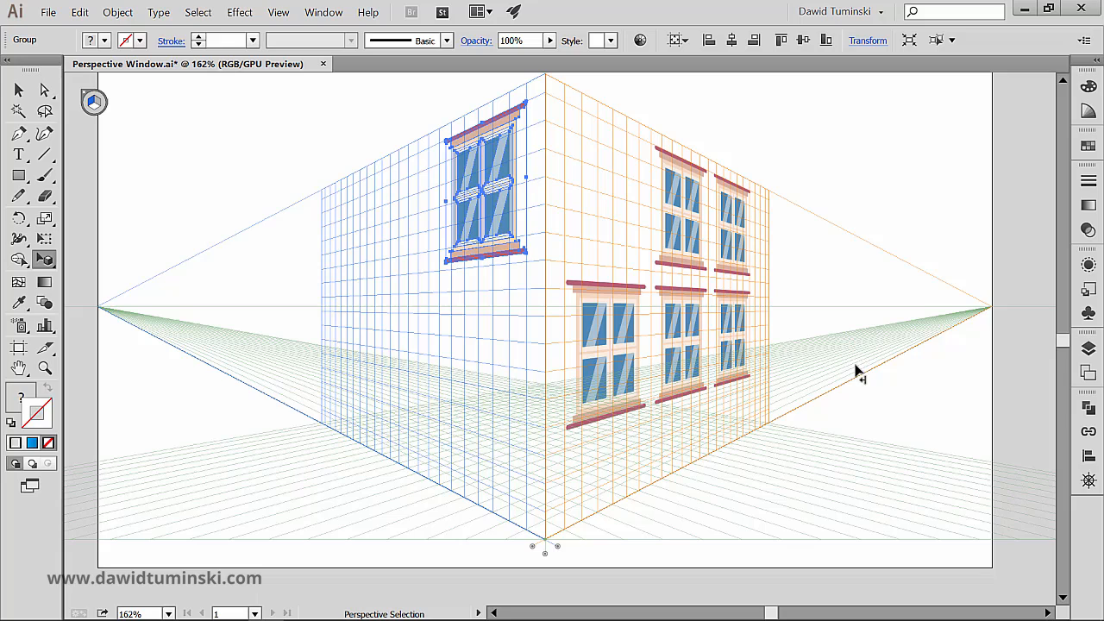
{"action": "mouse_move", "coordinate": [535, 551]}
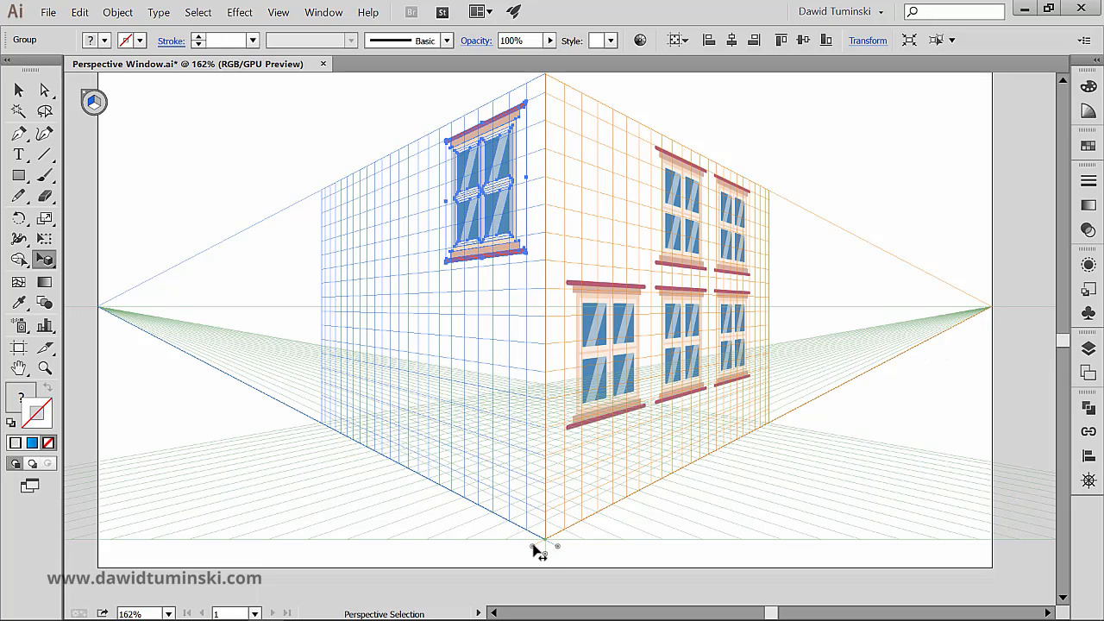
Set the right plane Location to 50 pt with Move All Objects so its windows shift with it
{"action": "double_click", "coordinate": [543, 548]}
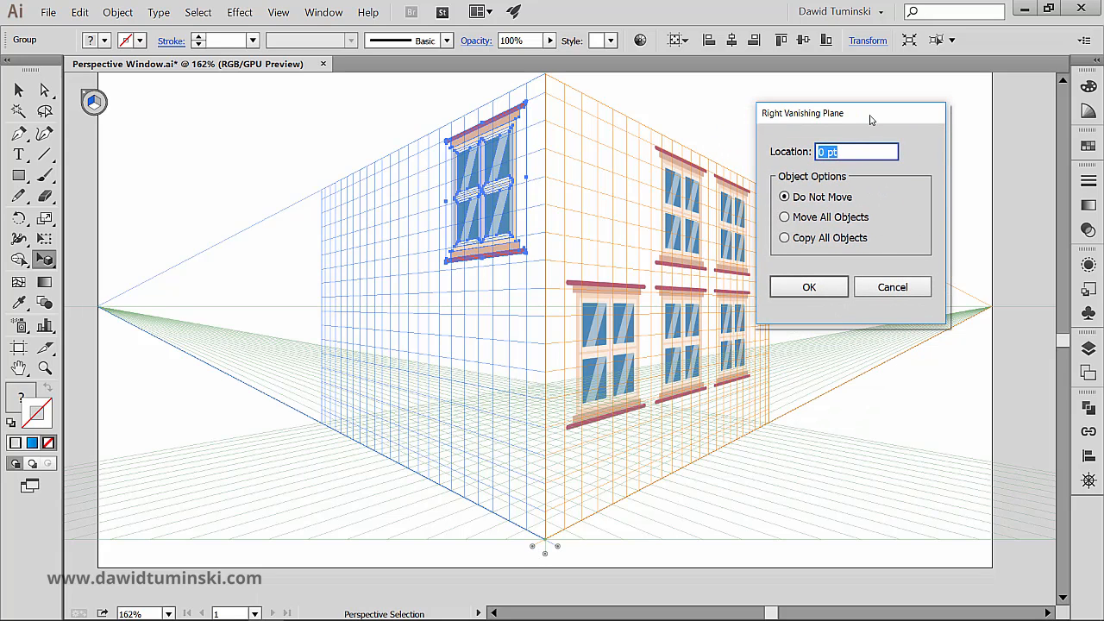
{"action": "type", "text": "50"}
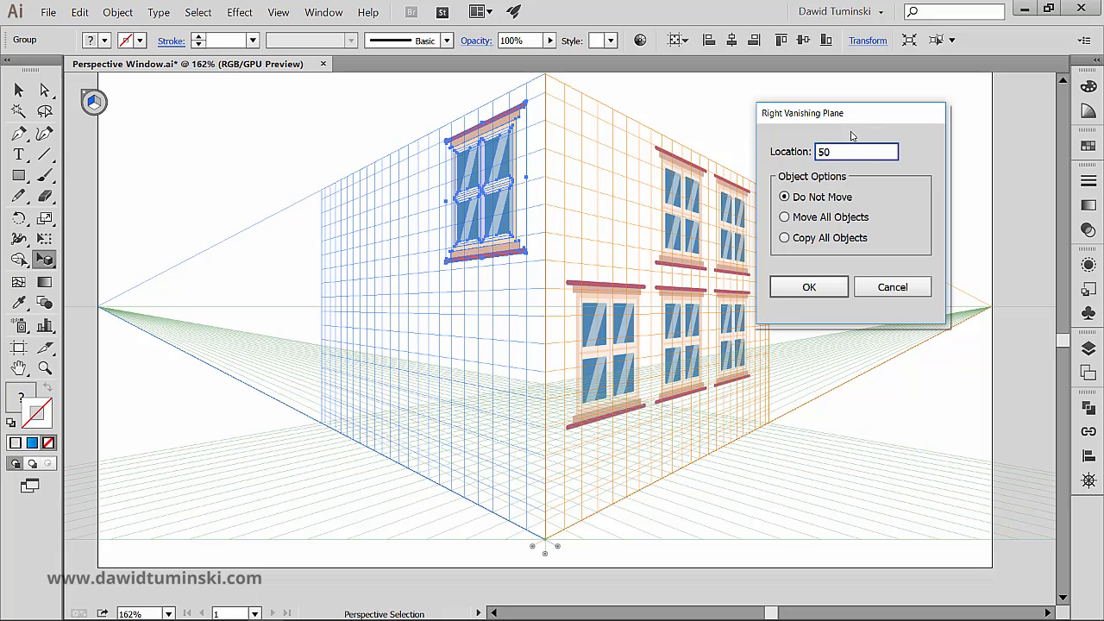
{"action": "left_click", "coordinate": [783, 217]}
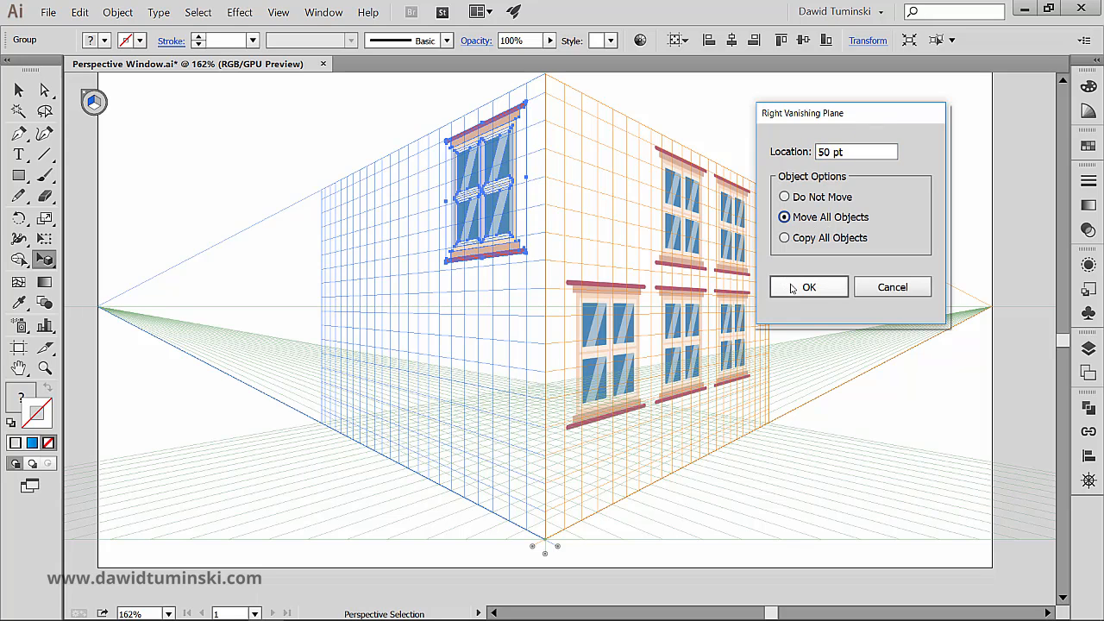
{"action": "left_click", "coordinate": [807, 287]}
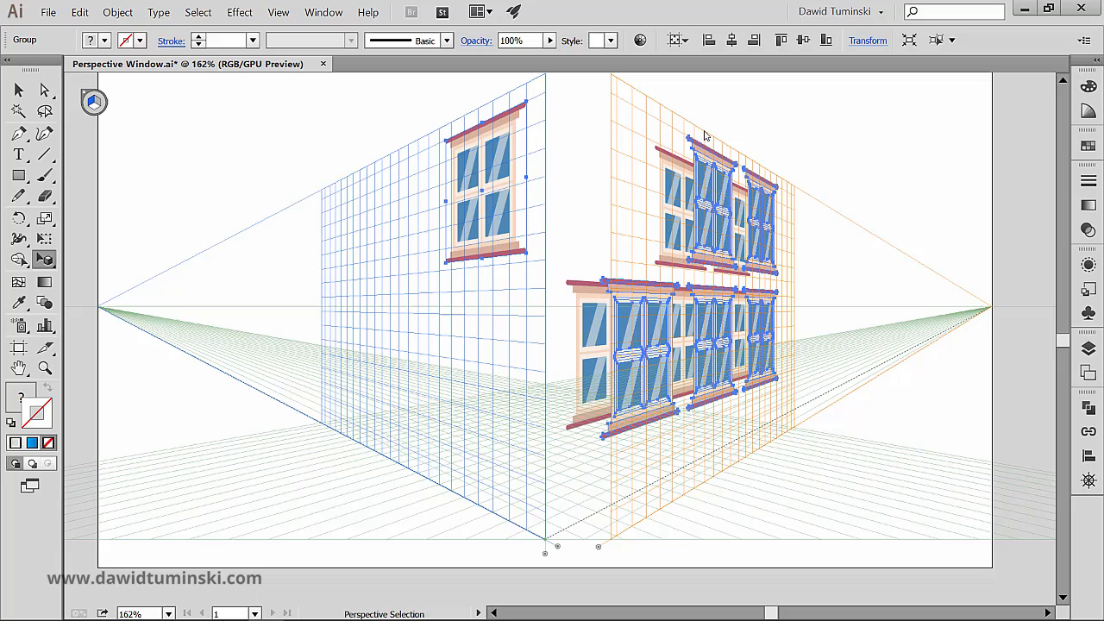
{"action": "left_click", "coordinate": [814, 141]}
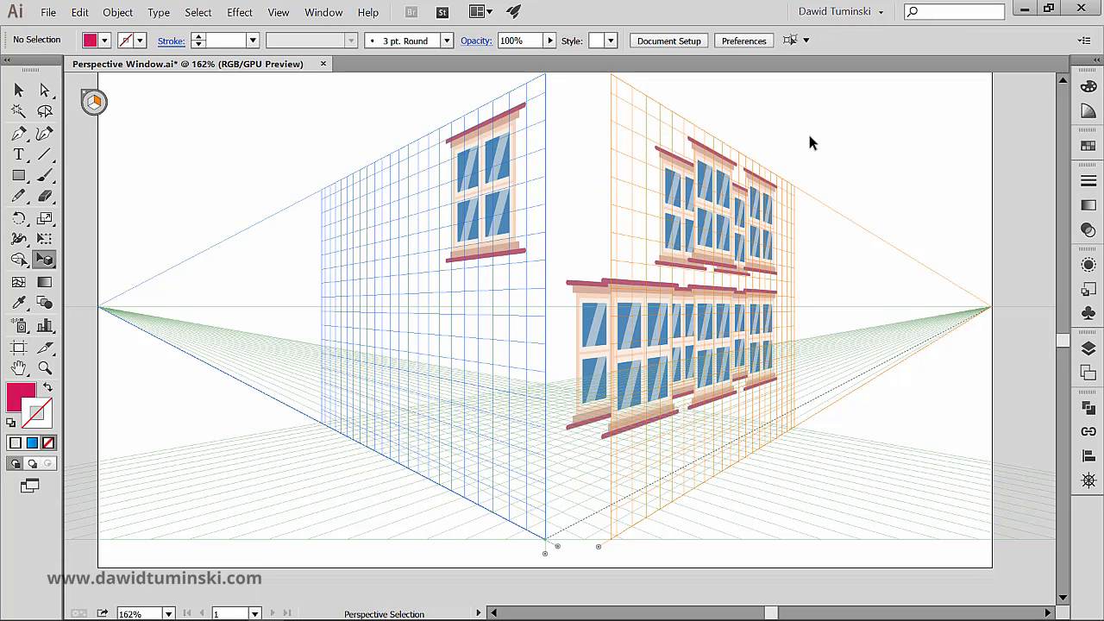
{"action": "mouse_move", "coordinate": [859, 130]}
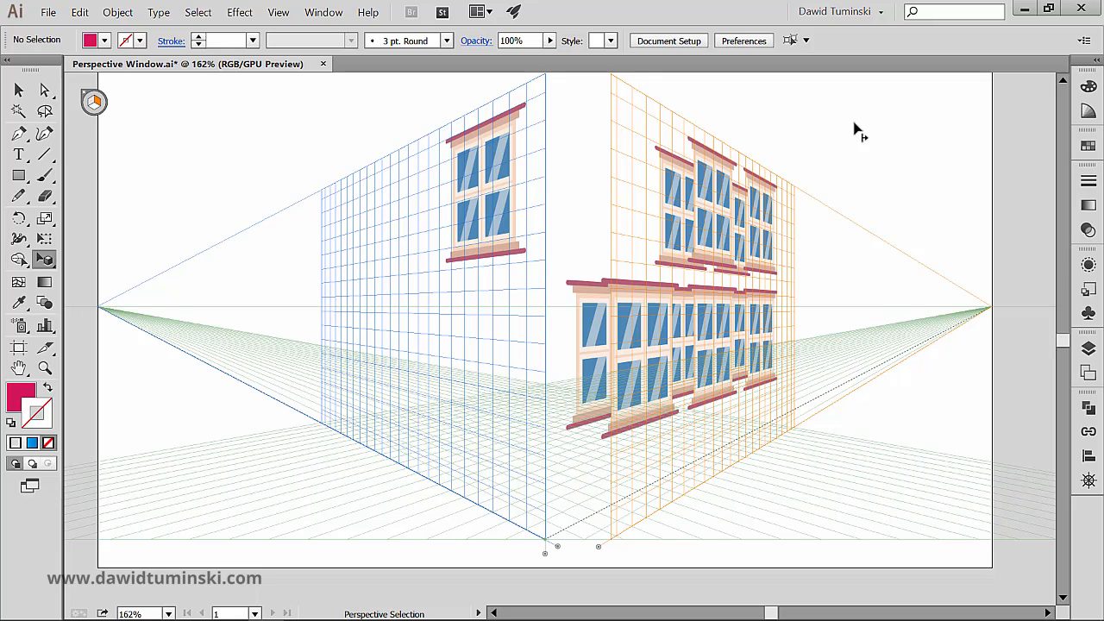
{"action": "mouse_move", "coordinate": [852, 121]}
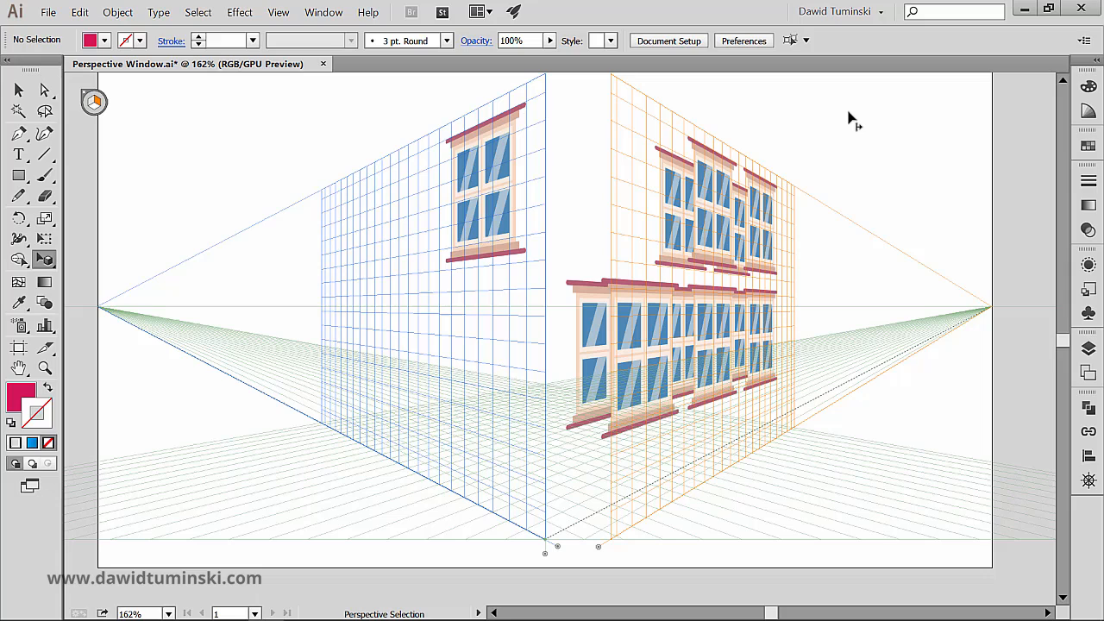